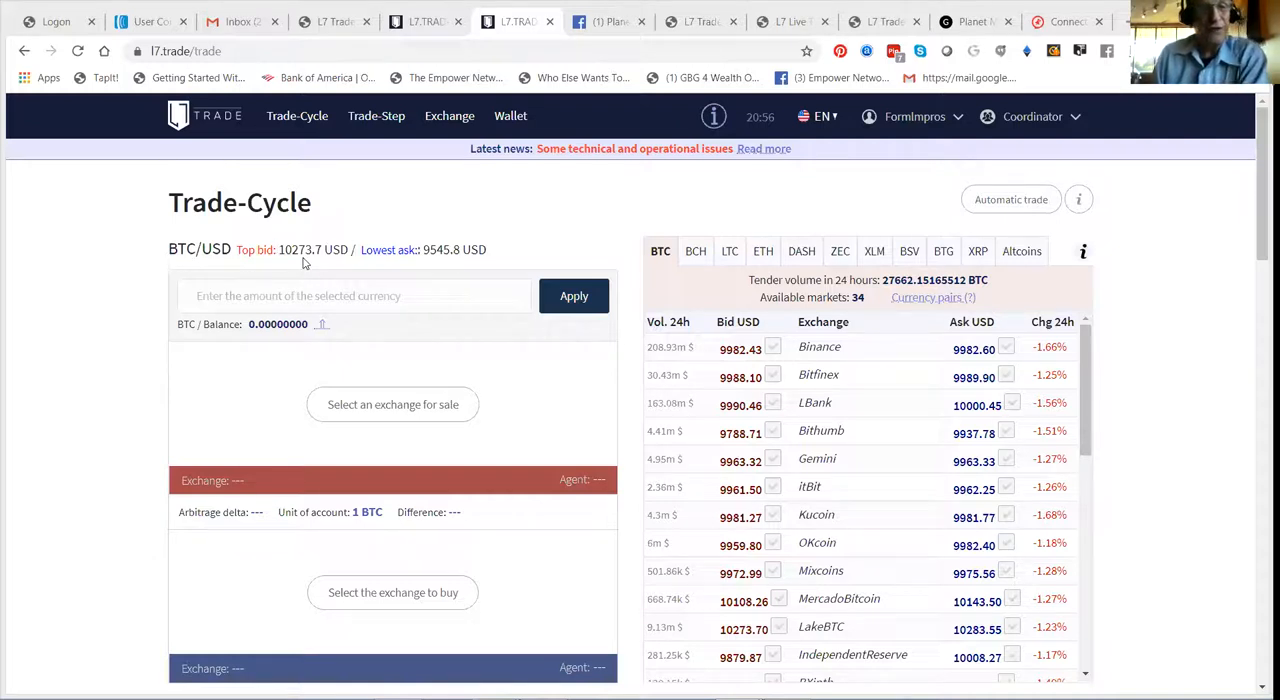
mouse_move(432, 265)
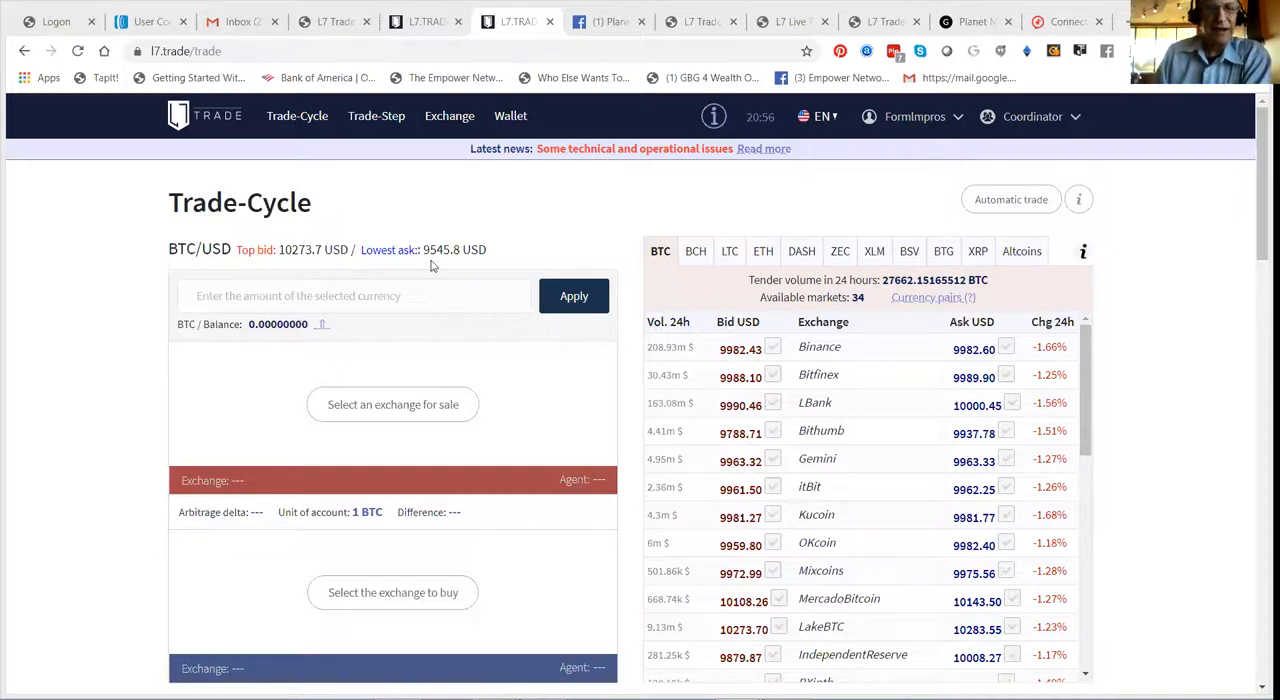
mouse_move(573, 296)
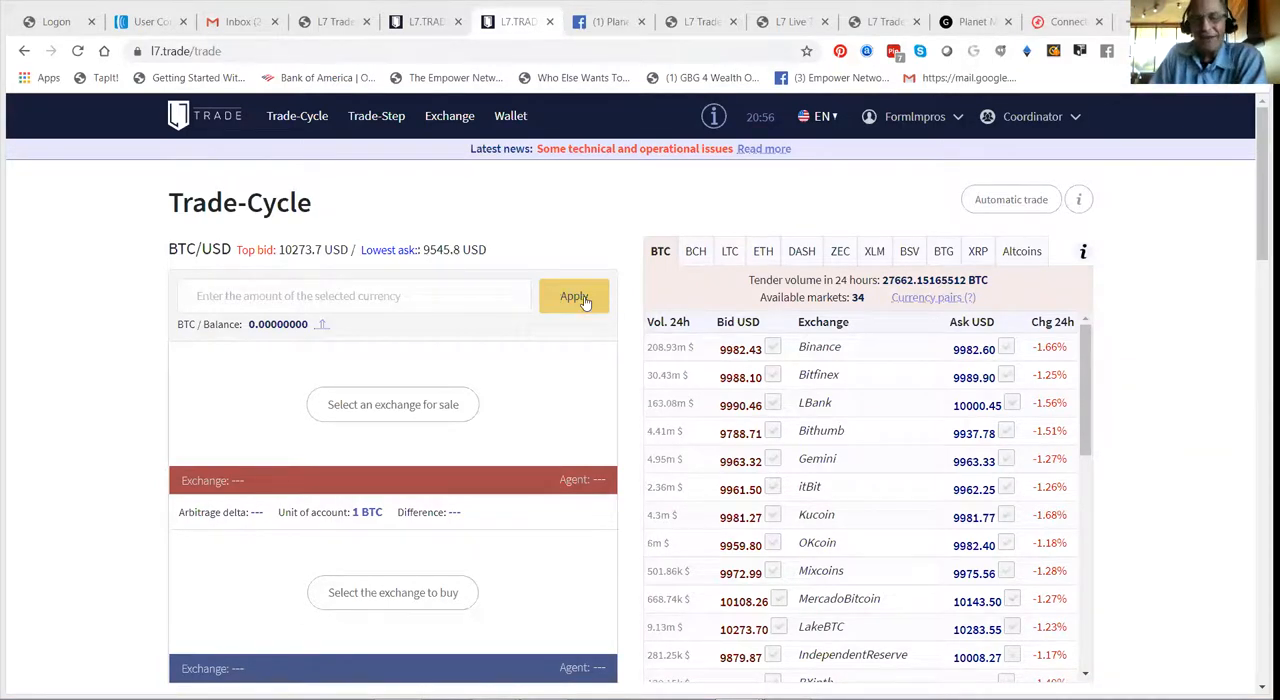
mouse_move(285, 177)
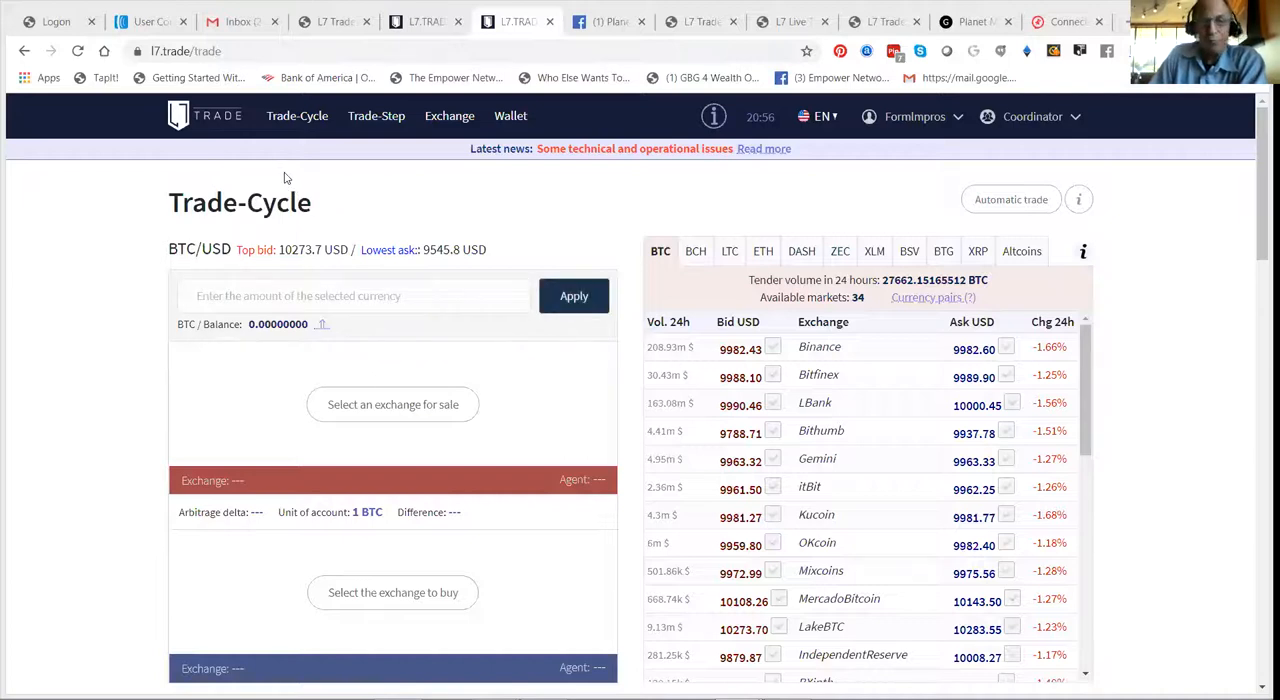
mouse_move(830, 145)
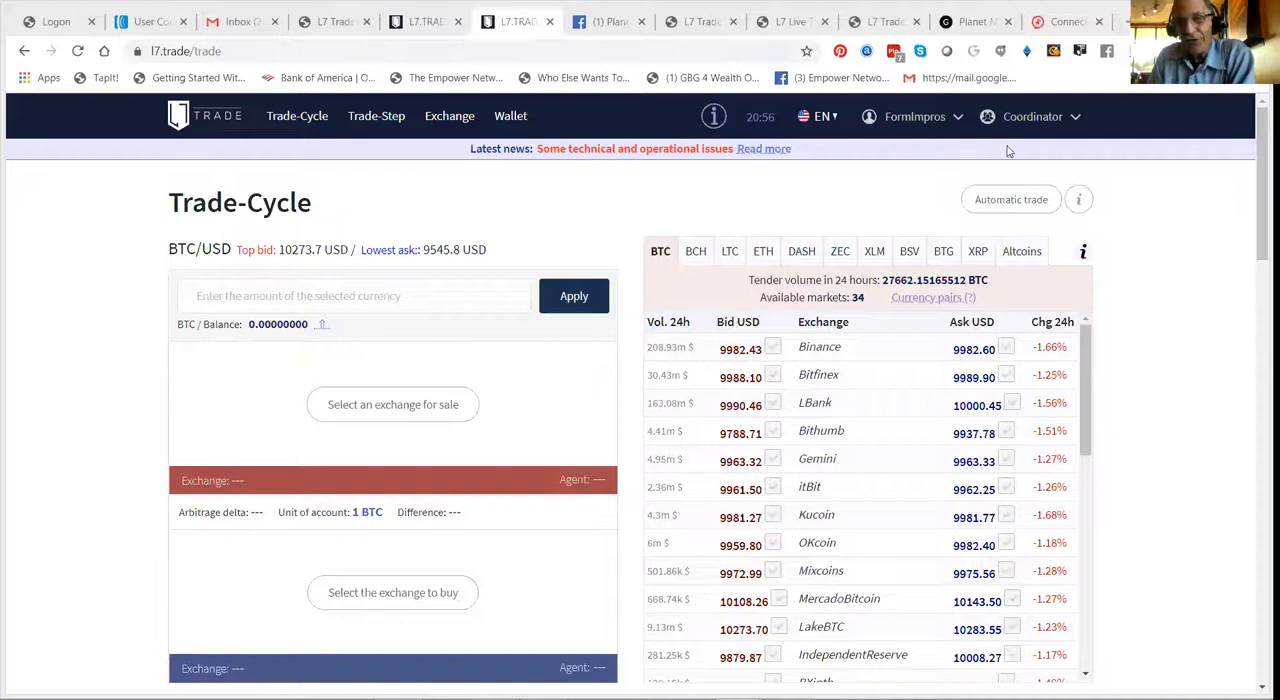
mouse_move(259, 410)
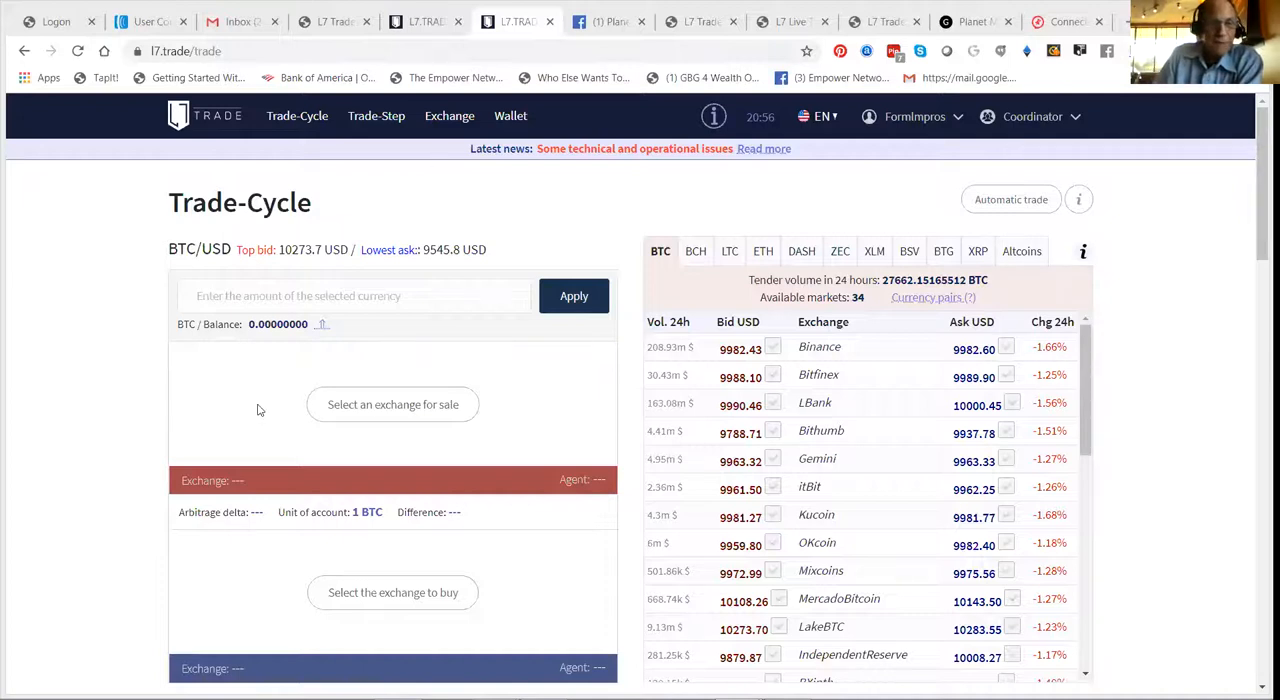
Pick LakeBTC as the sell exchange and BXinth as the buy exchange for a 7.09% delta
click(354, 295)
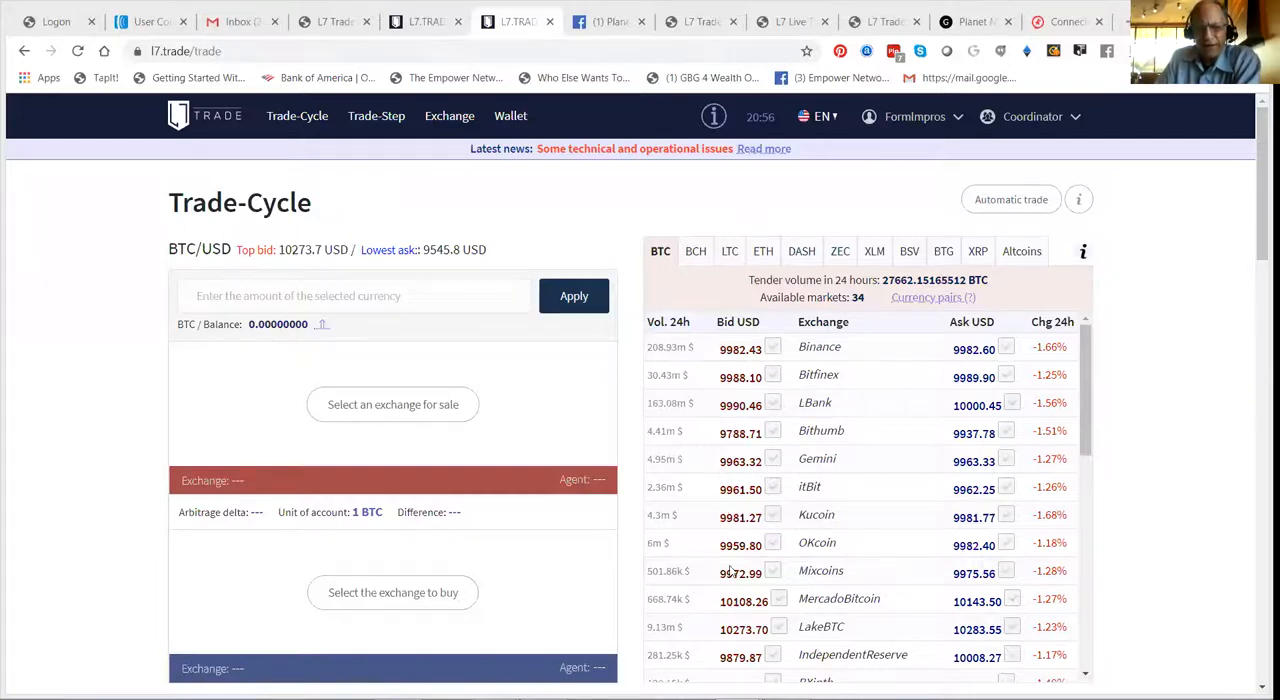
mouse_move(783, 643)
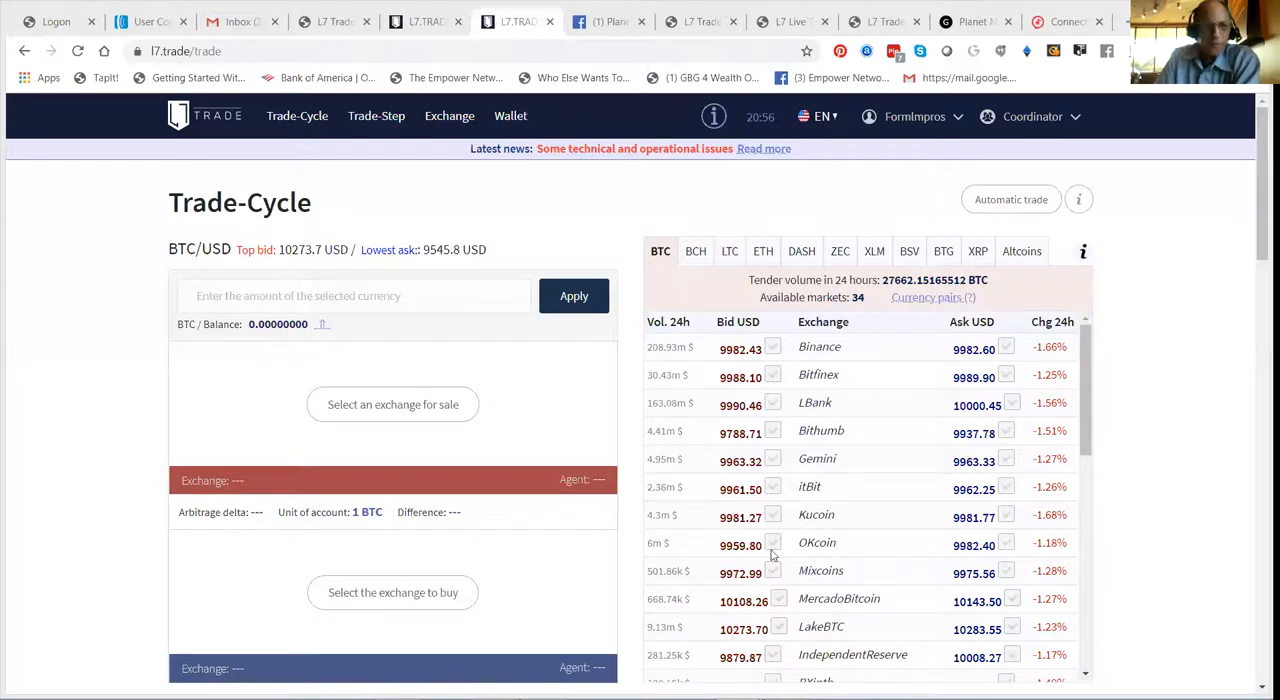
click(779, 627)
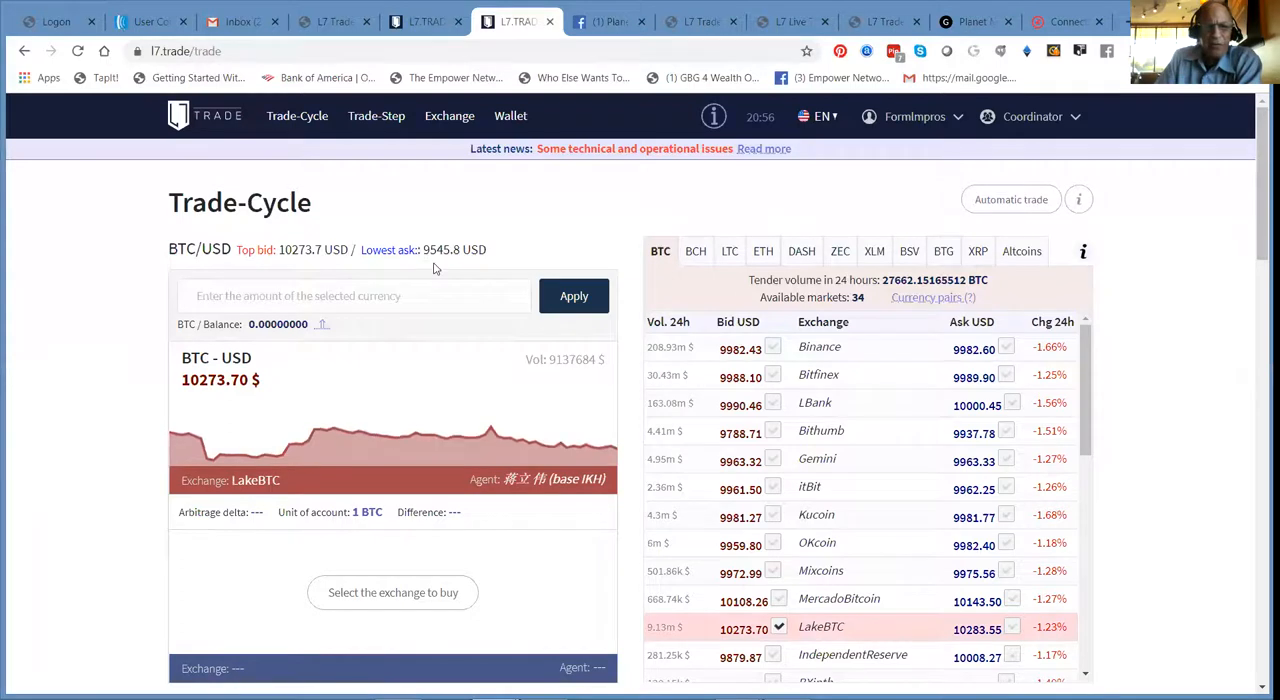
mouse_move(996, 314)
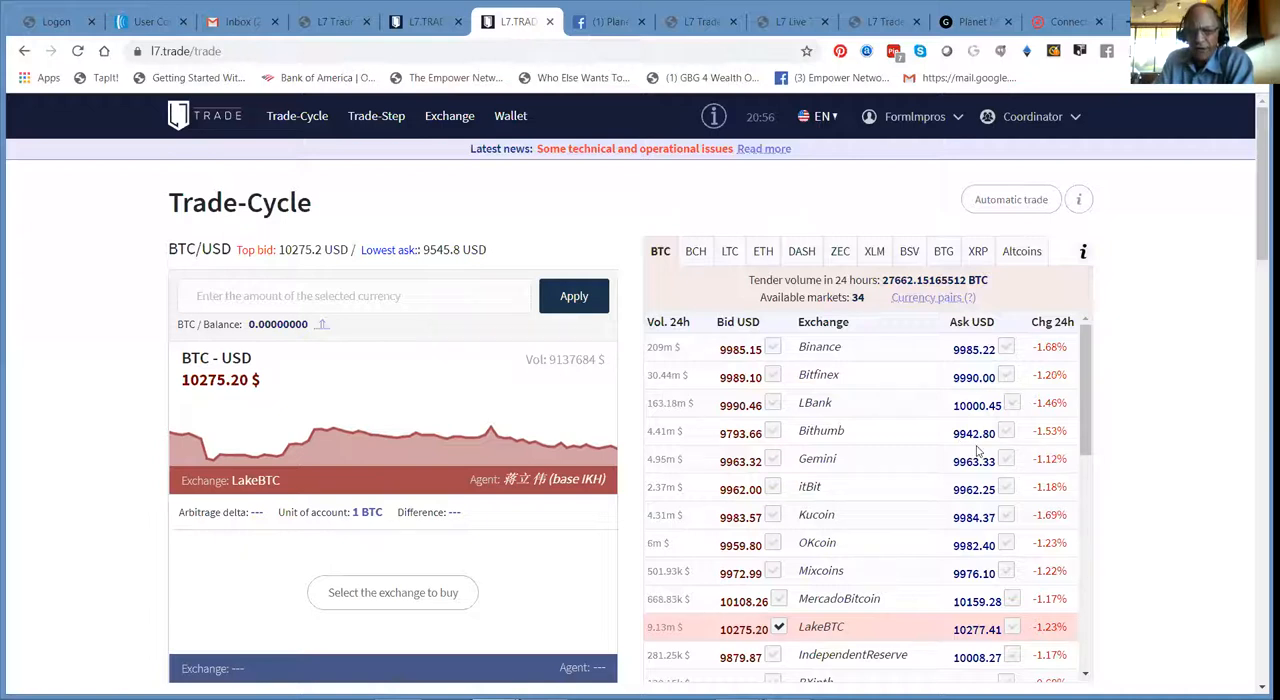
mouse_move(468, 262)
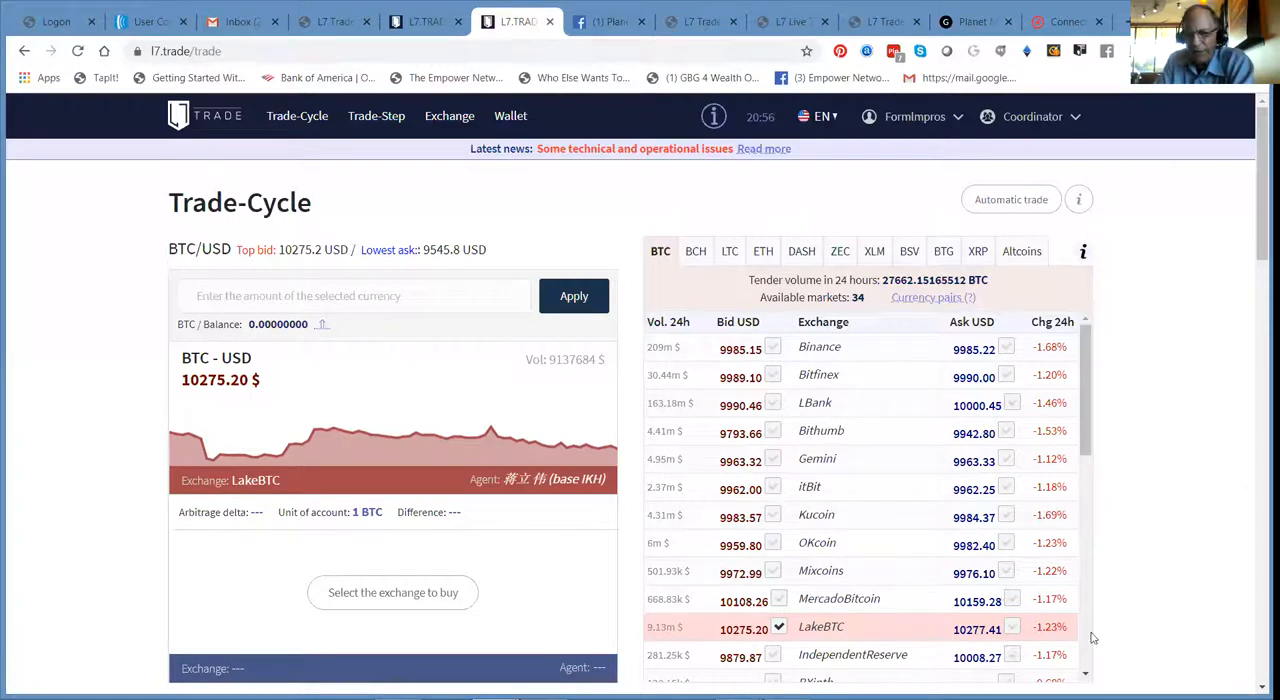
scroll(down, 3)
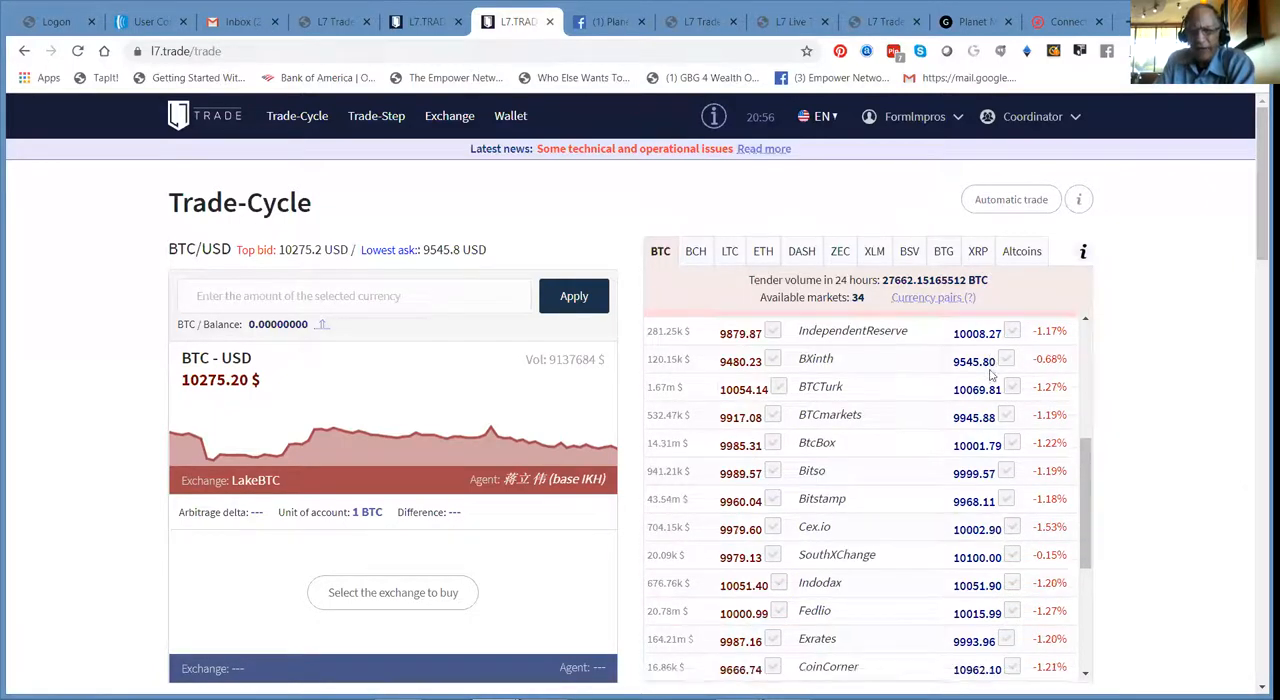
click(1008, 359)
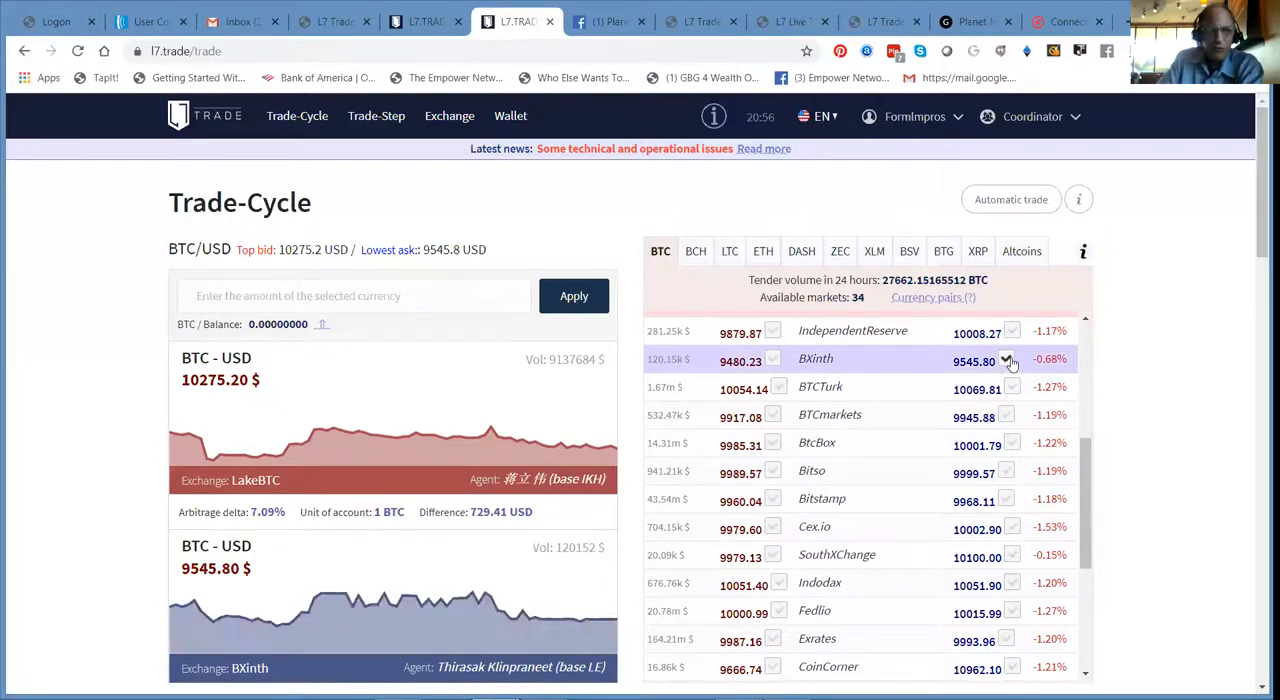
click(354, 295)
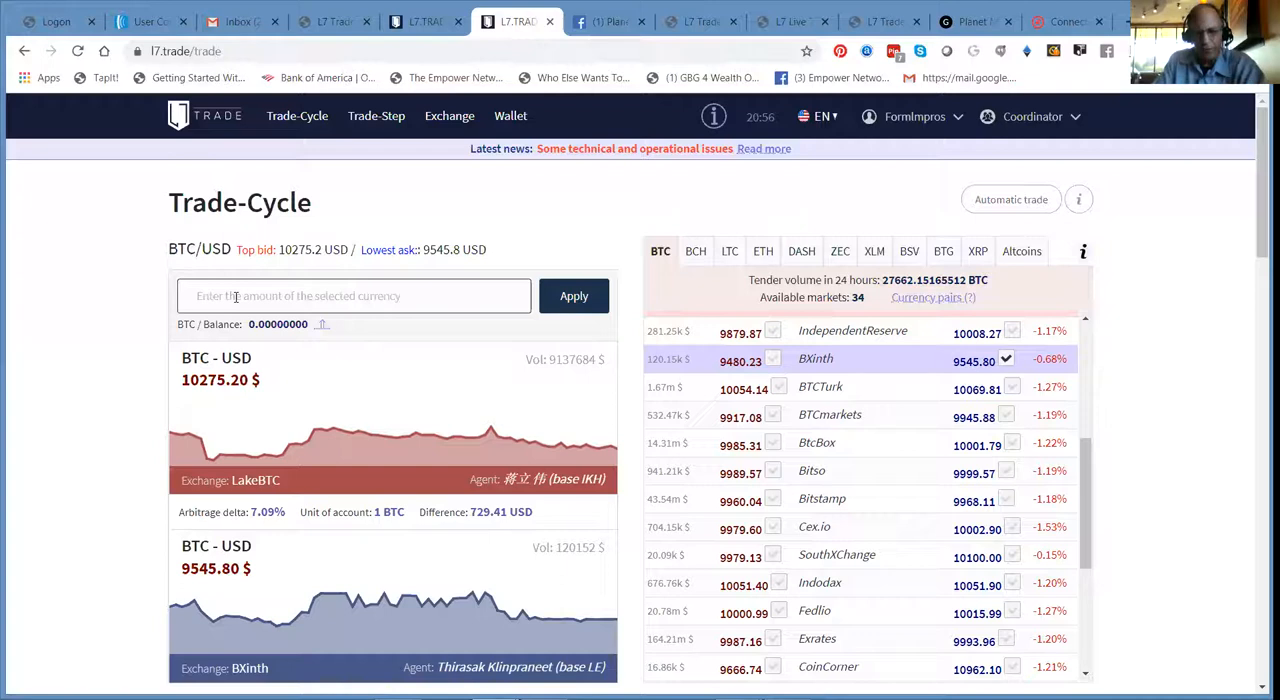
Enter a trade amount of 0.5 BTC, halving the difference to 364.705 USD
click(354, 295)
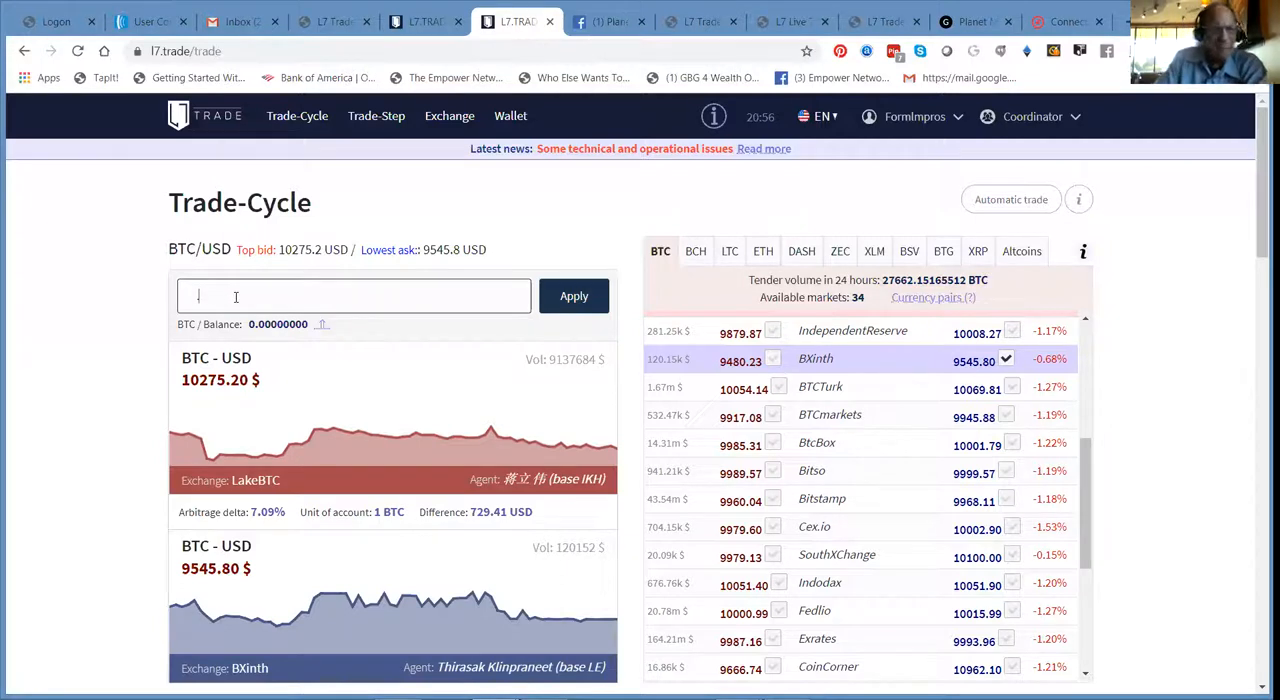
text(.50000000)
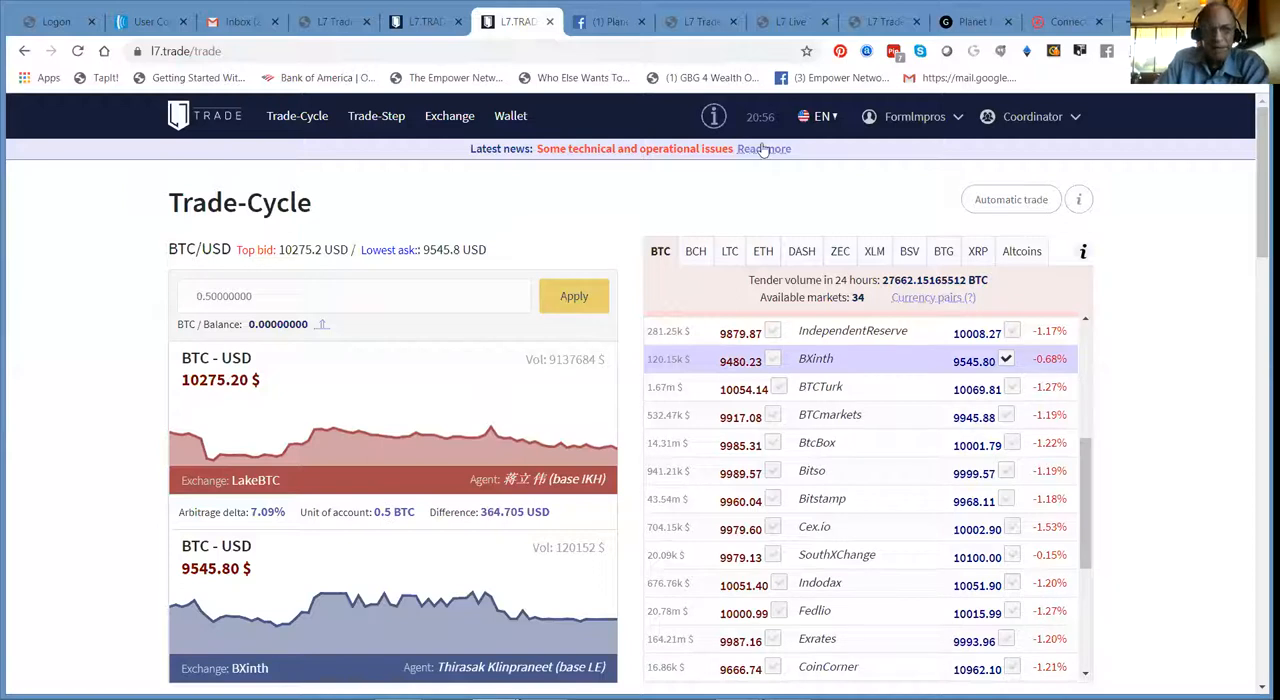
mouse_move(764, 148)
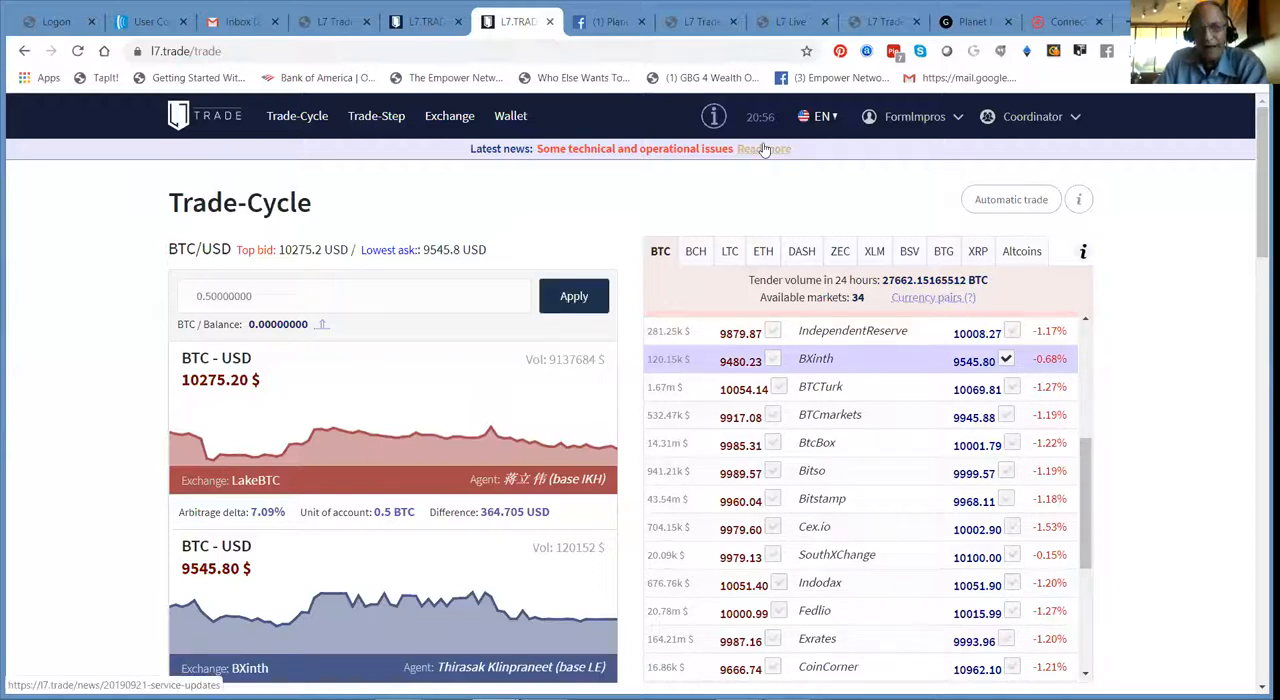